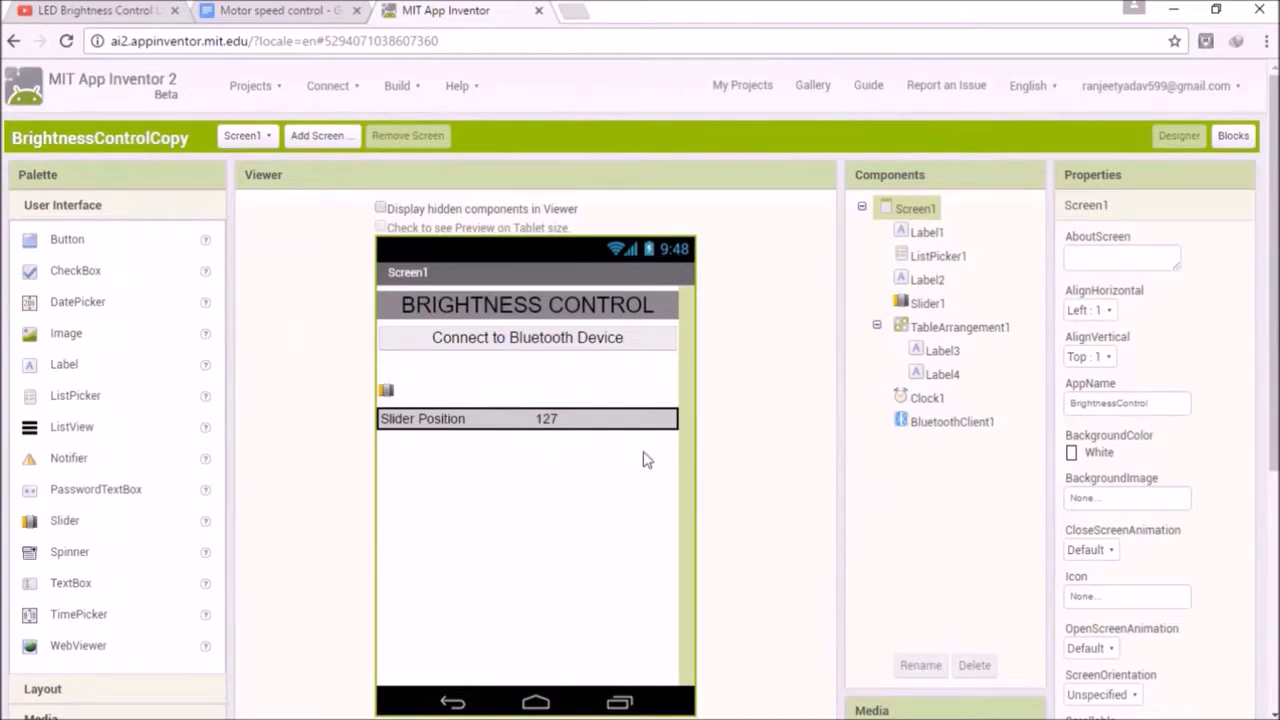
- Change the AppName property from BrightnessControl to MotorSpeedControl
left_click(1123, 404)
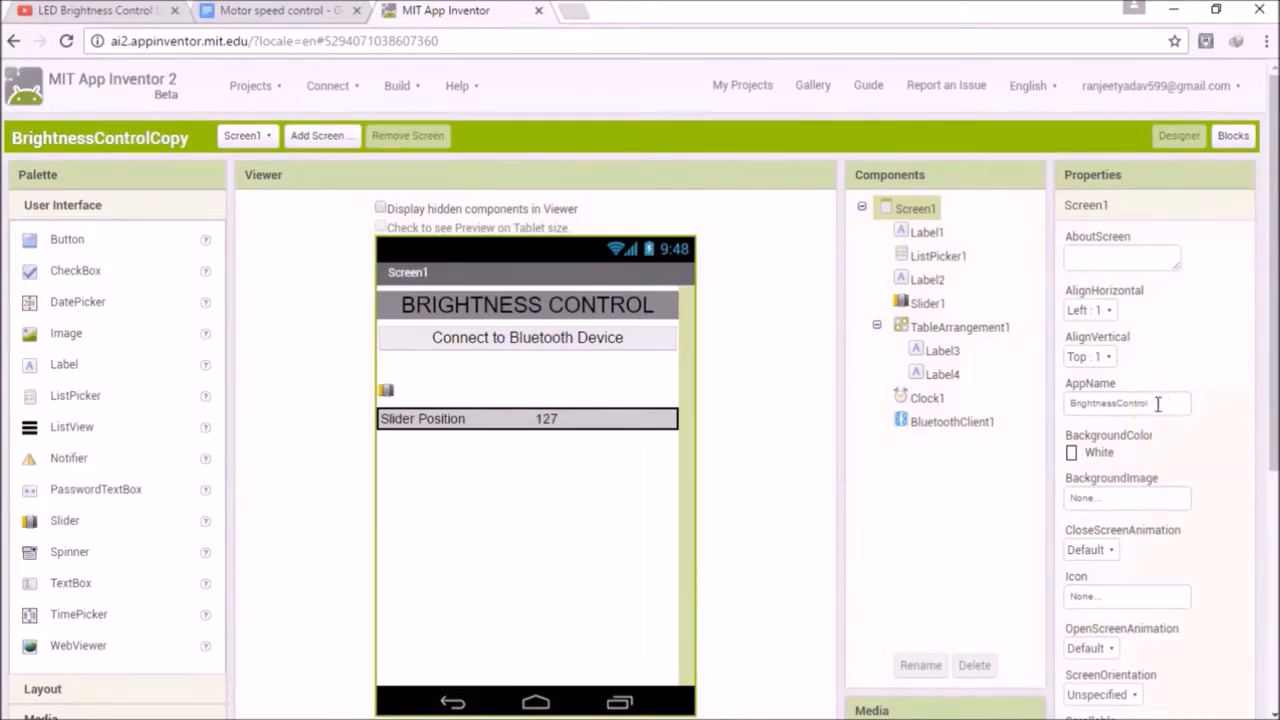
left_click(1125, 404)
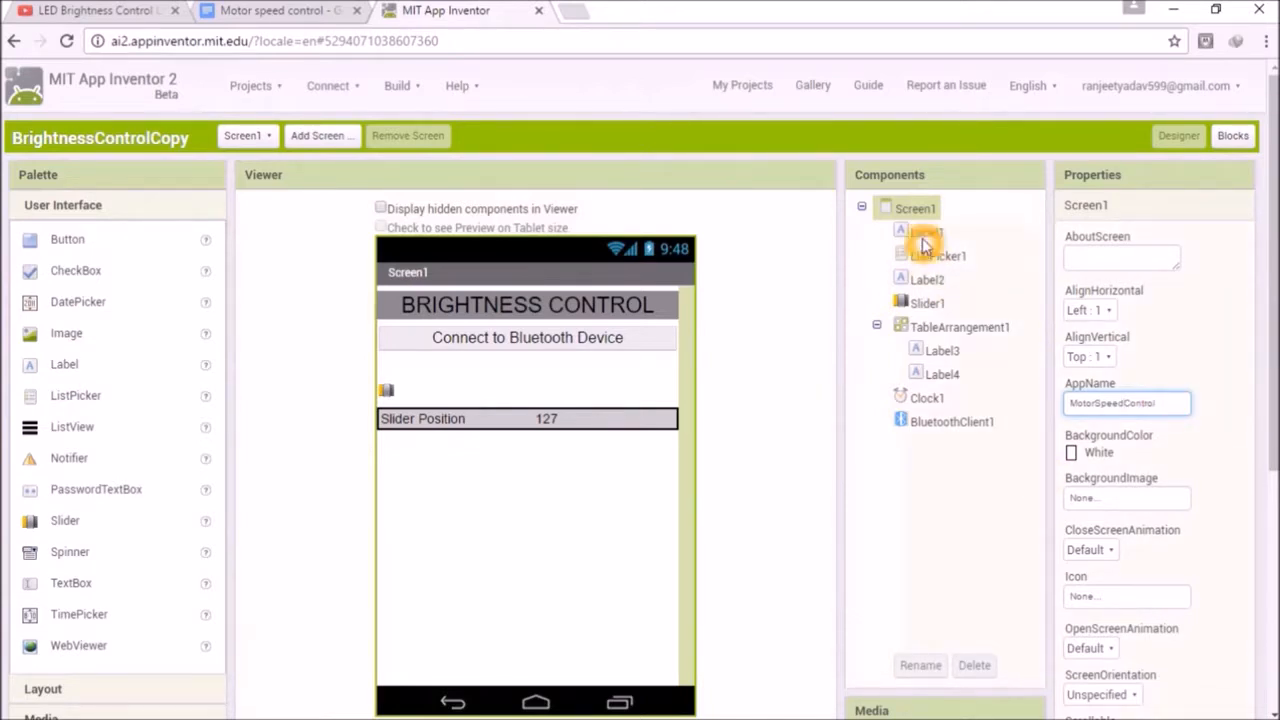
- Select Label1 and change its Text from BRIGHTNESS CONTROL to MOTOR SPEED CONTROL
left_click(922, 231)
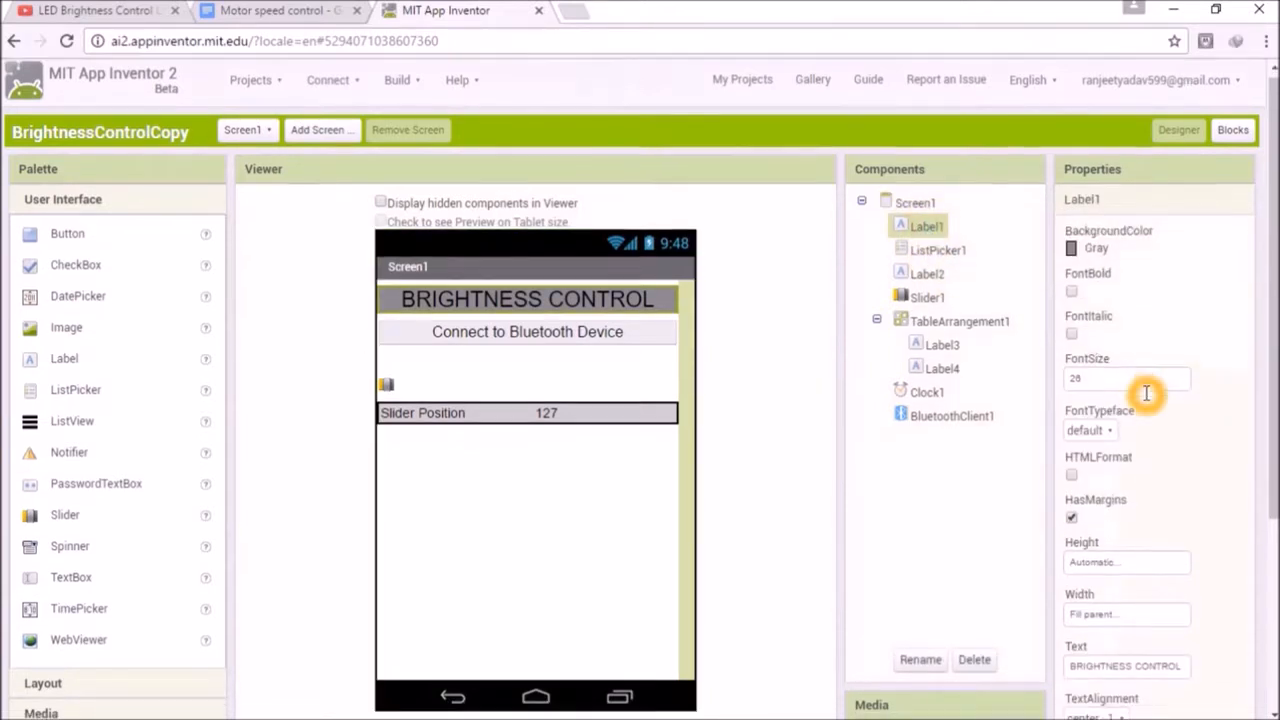
scroll("down", 3)
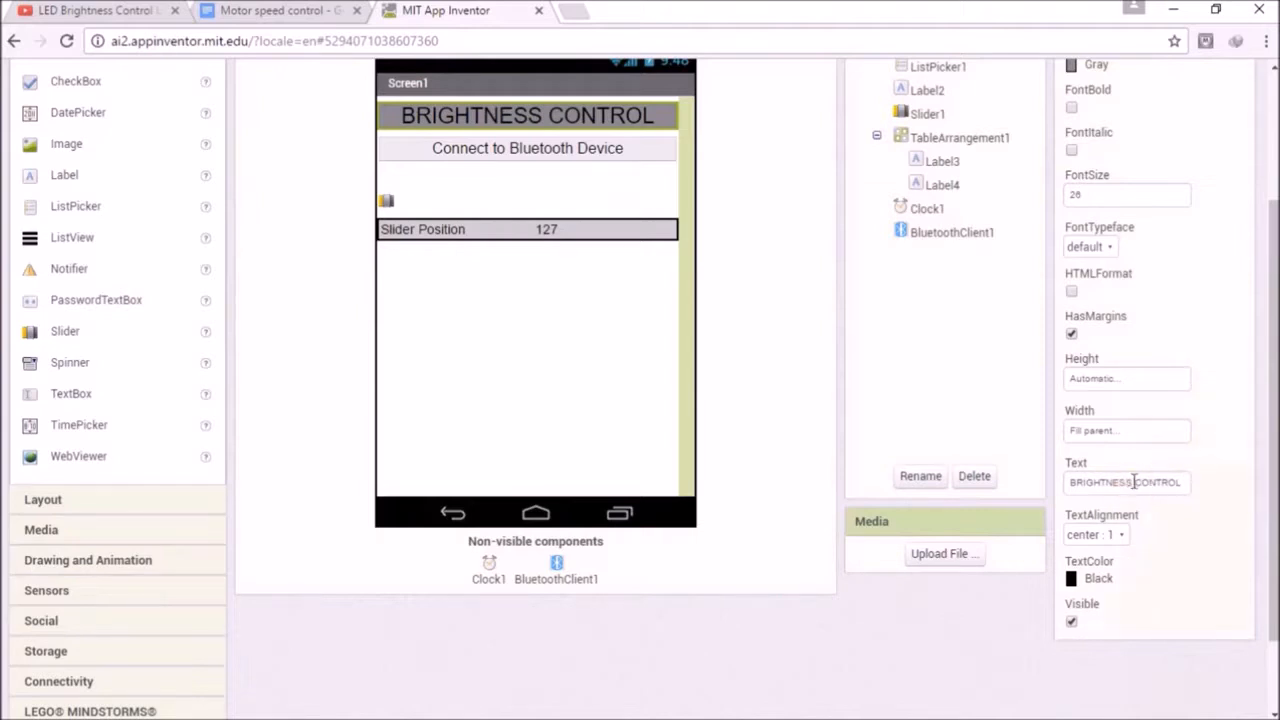
left_click(1126, 483)
type("MOTOR SPEED")
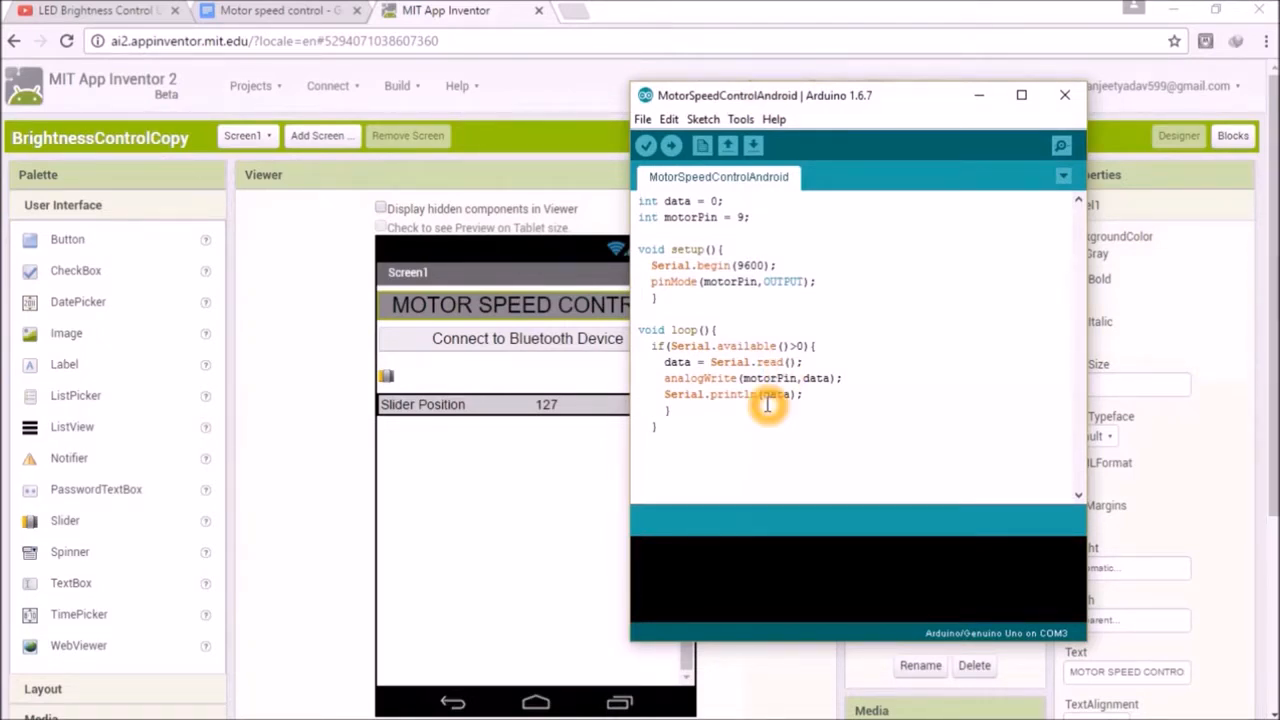
mouse_move(983, 100)
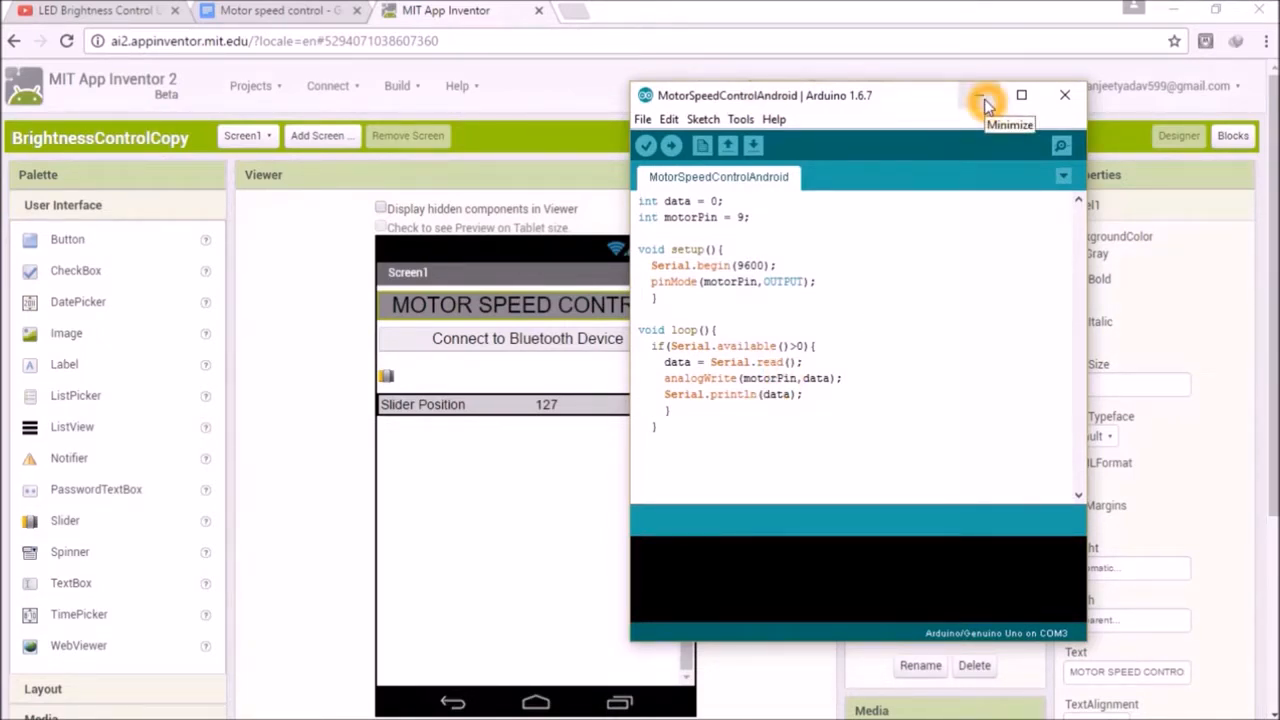